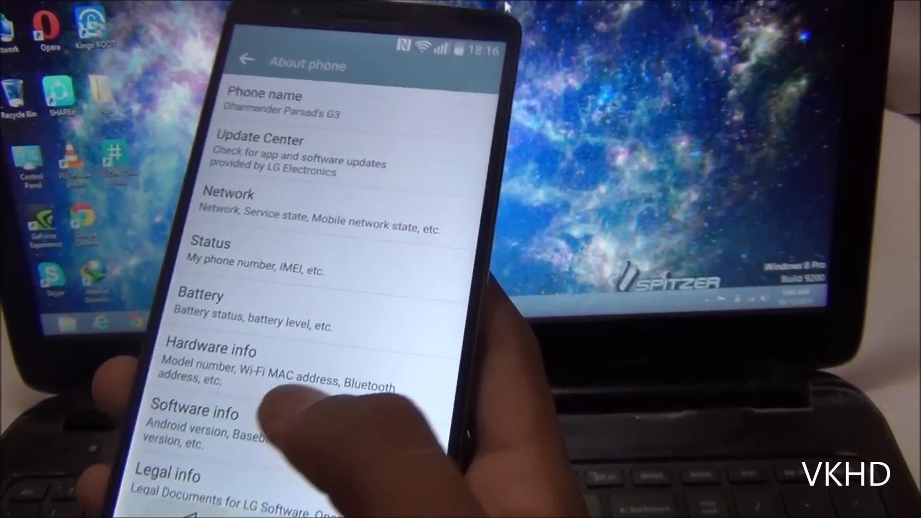
# From About phone, enter Developer options and enable USB debugging.
pyautogui.click(246, 58)
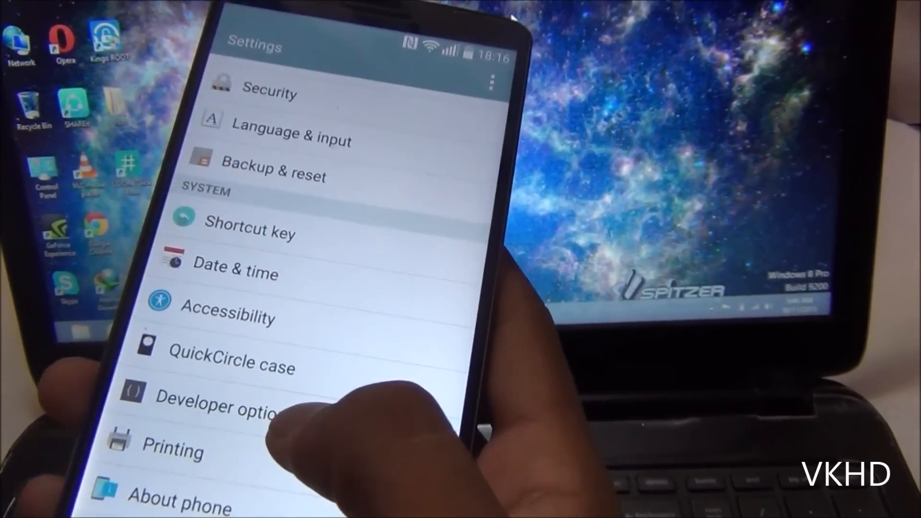
pyautogui.click(218, 405)
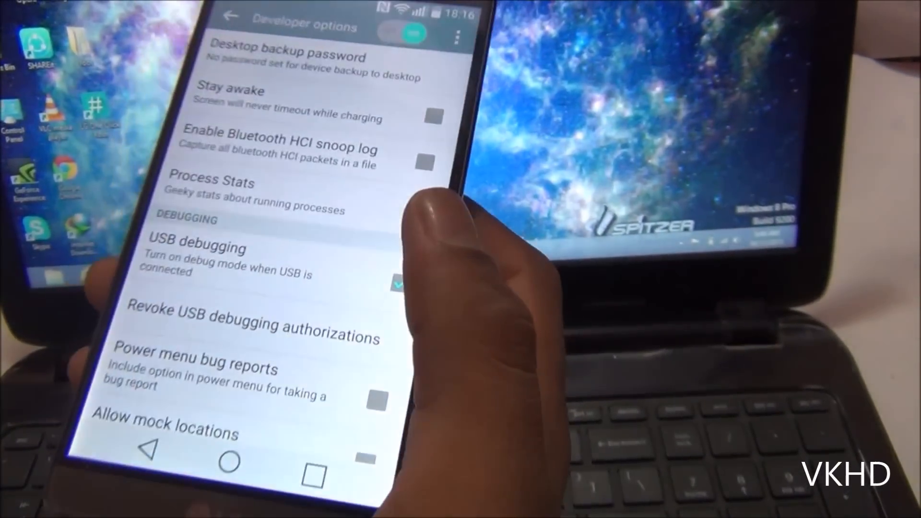
pyautogui.click(397, 286)
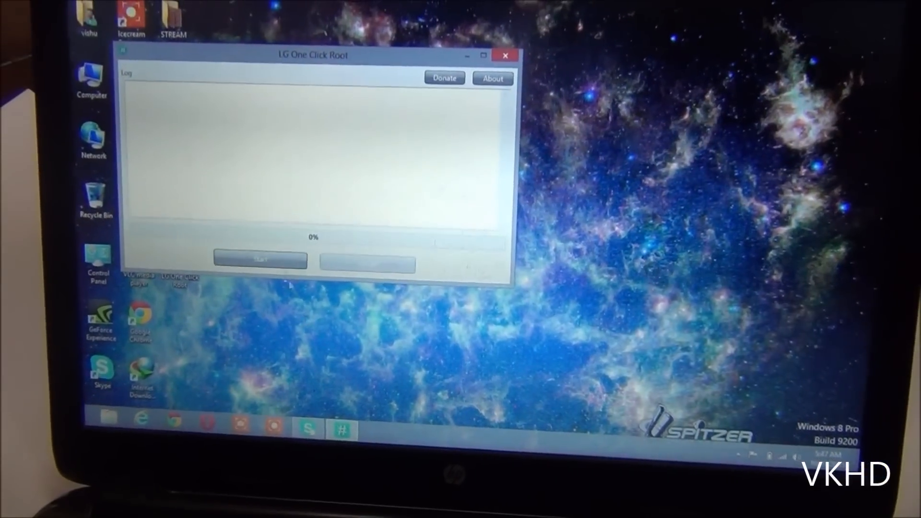
# Start the rooting run and let the log reach Done at 100%.
pyautogui.click(260, 260)
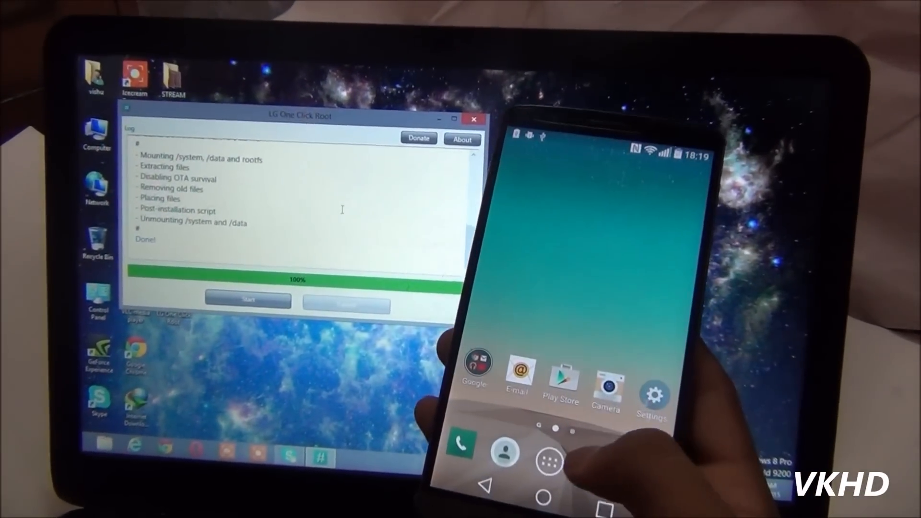
# Launch SuperSU from the app drawer and decline the Follow me prompt with No Thanks.
pyautogui.click(550, 464)
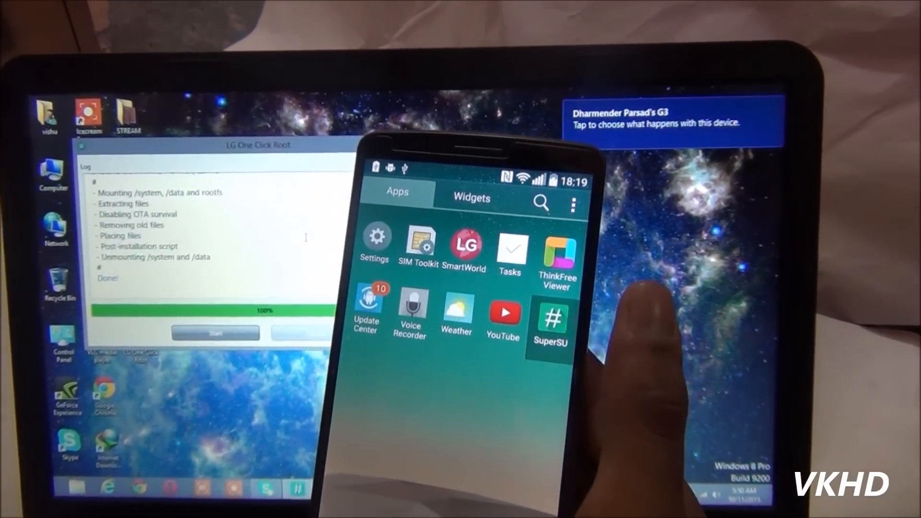
pyautogui.click(553, 326)
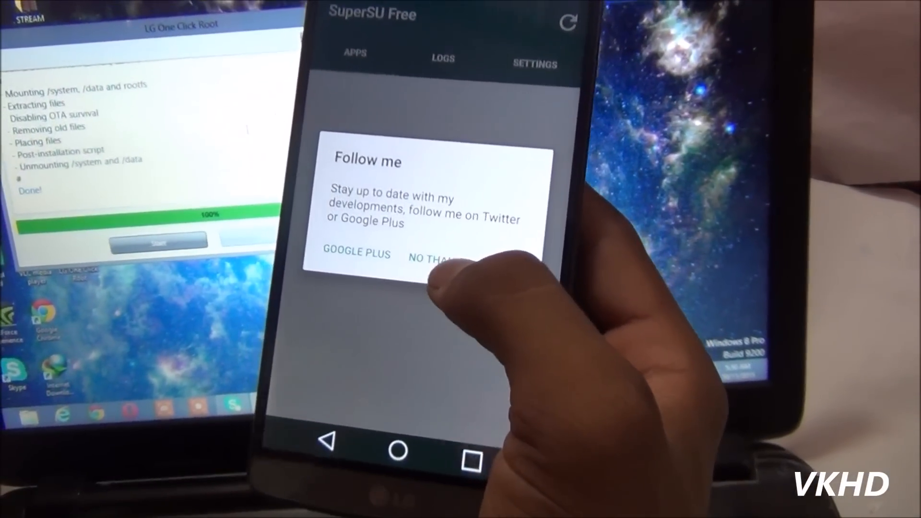
pyautogui.click(437, 254)
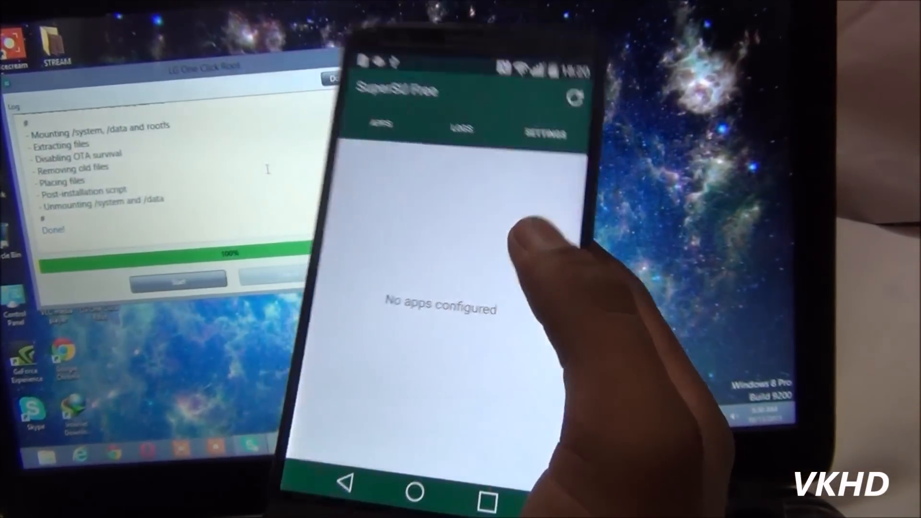